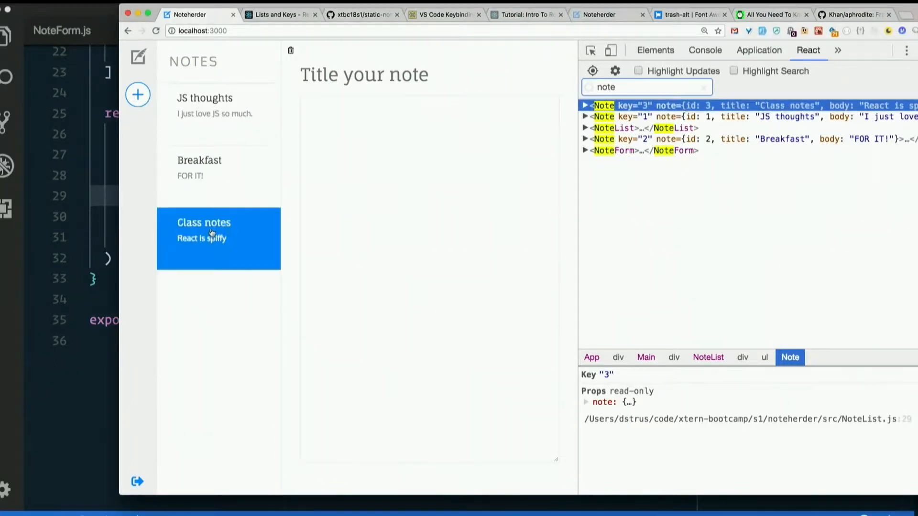
# View the Breakfast and JS thoughts notes, then NoteList.js rendering keyed Note components.
pyautogui.click(219, 168)
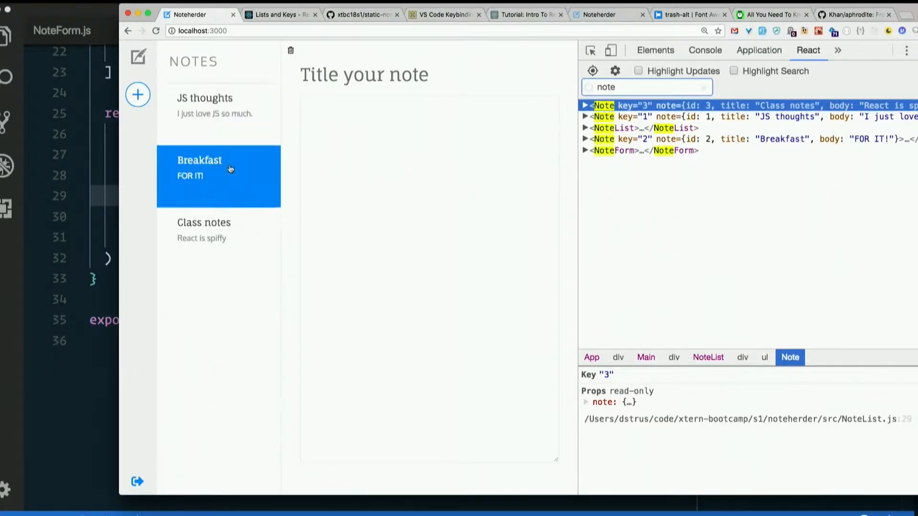
pyautogui.click(204, 105)
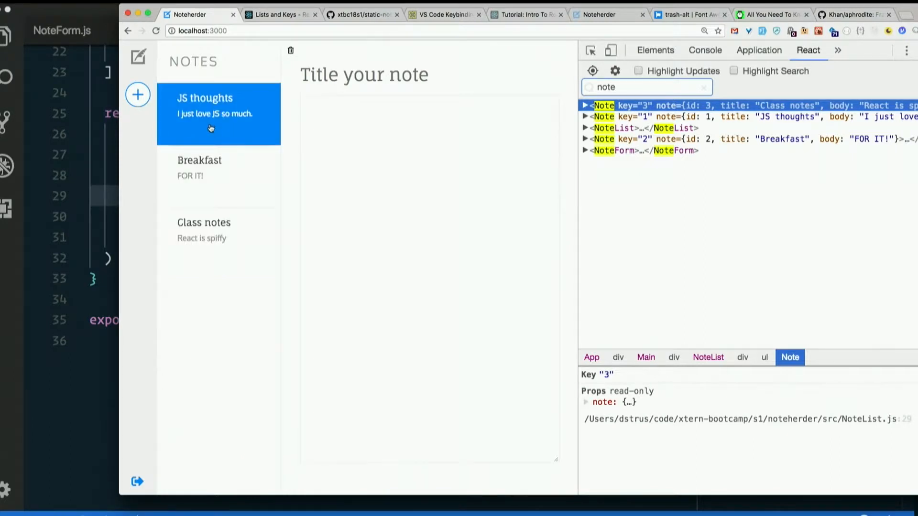
pyautogui.moveTo(221, 139)
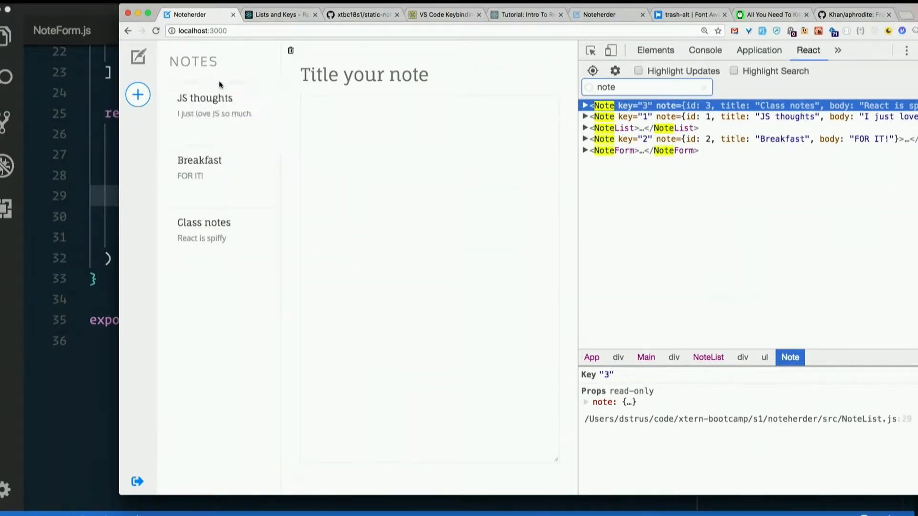
pyautogui.moveTo(37, 268)
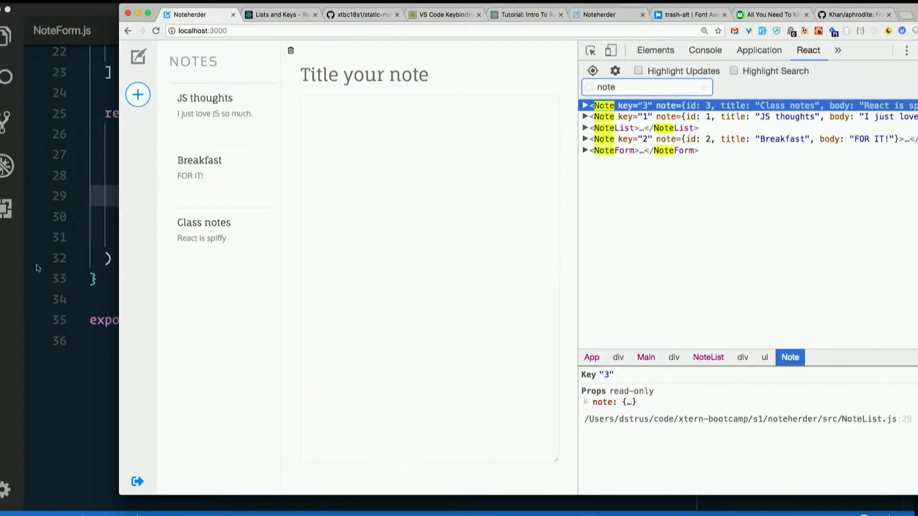
pyautogui.moveTo(14, 281)
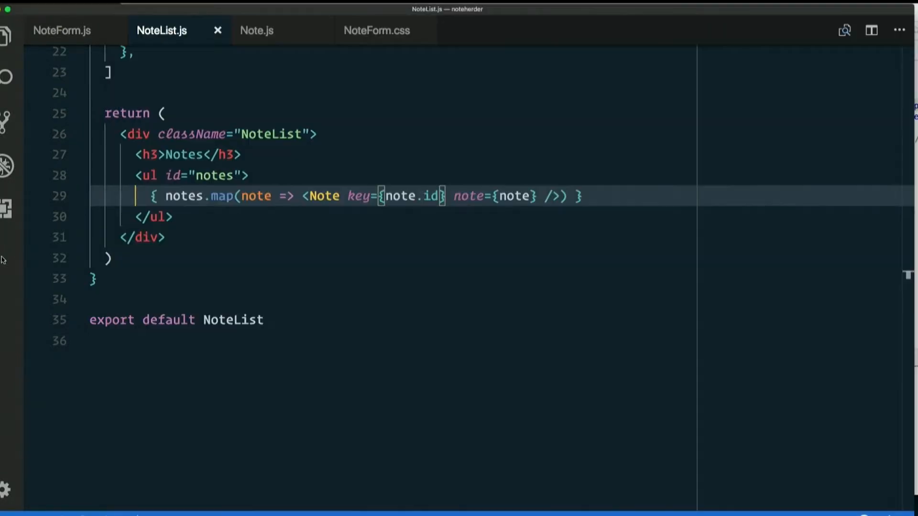
# Open Main.js from Quick Open by searching 'ma'.
pyautogui.write('ma')
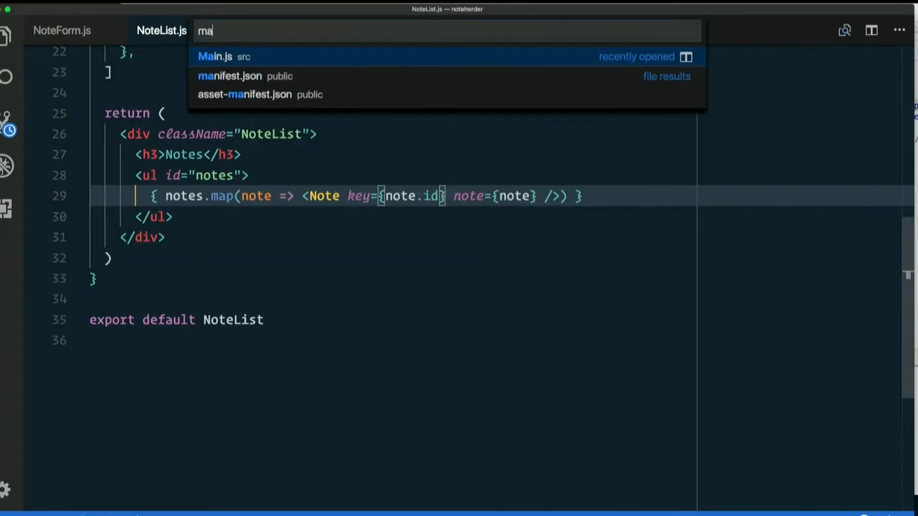
pyautogui.click(216, 56)
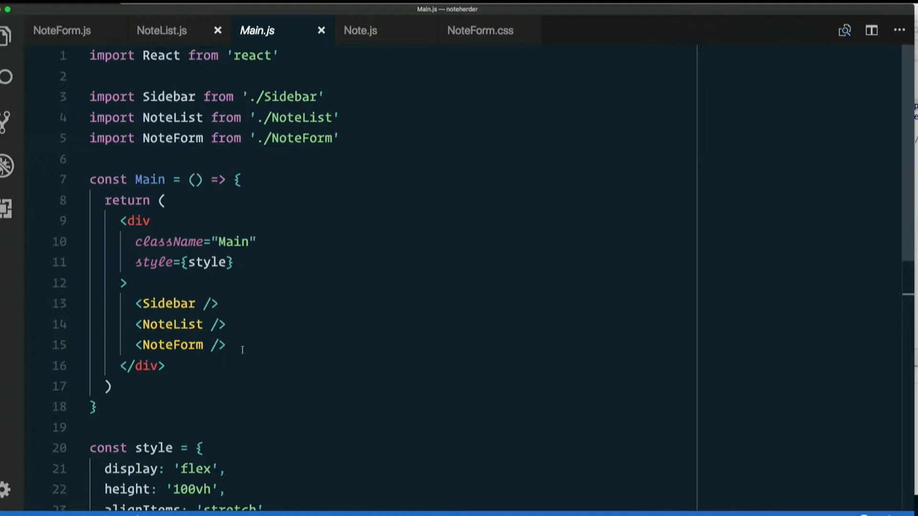
pyautogui.click(141, 324)
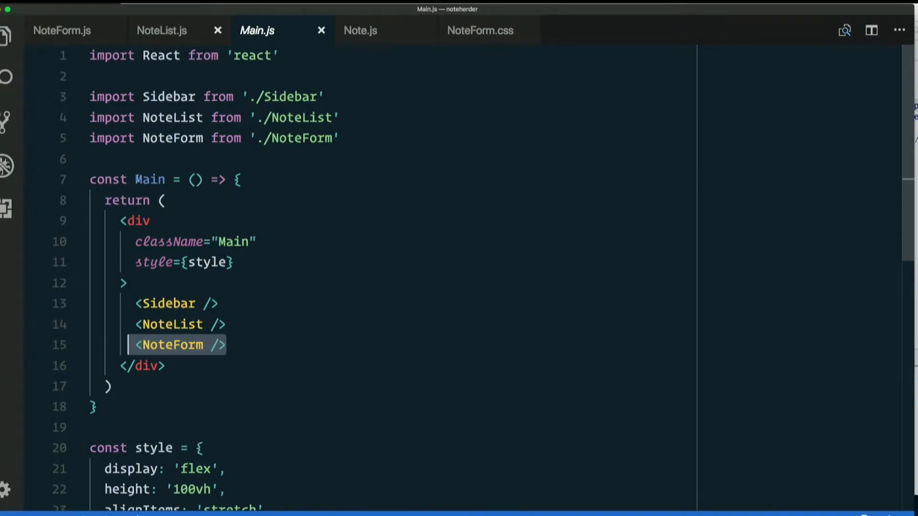
pyautogui.doubleClick(149, 179)
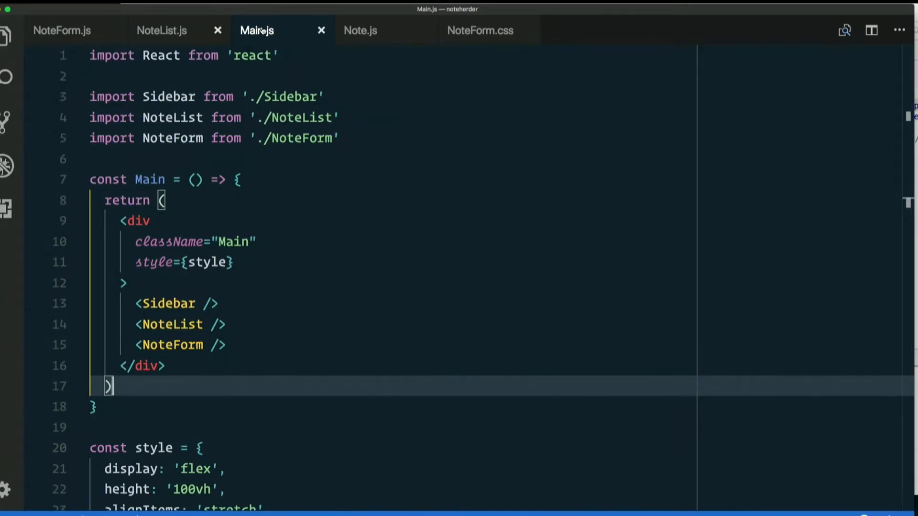
# Convert Main to 'class Main extends Component' with render(), importing { Component } from react.
pyautogui.click(194, 180)
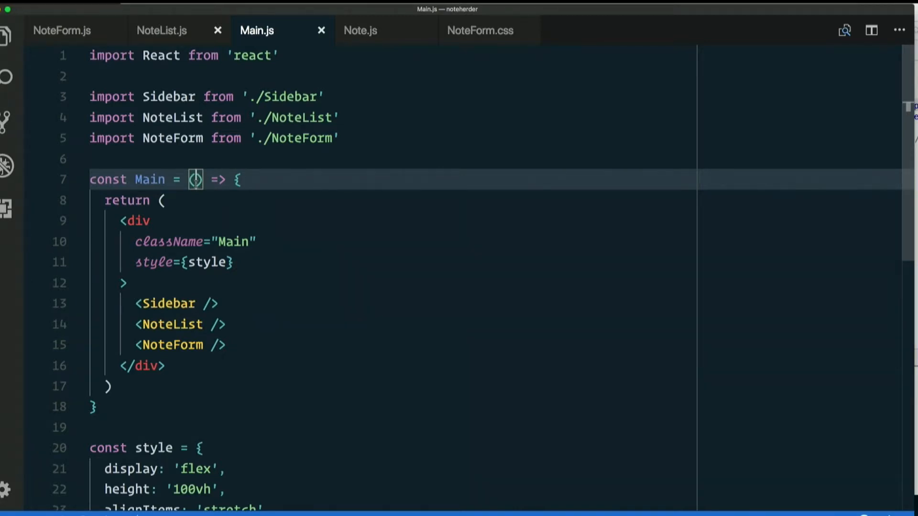
pyautogui.moveTo(150, 180)
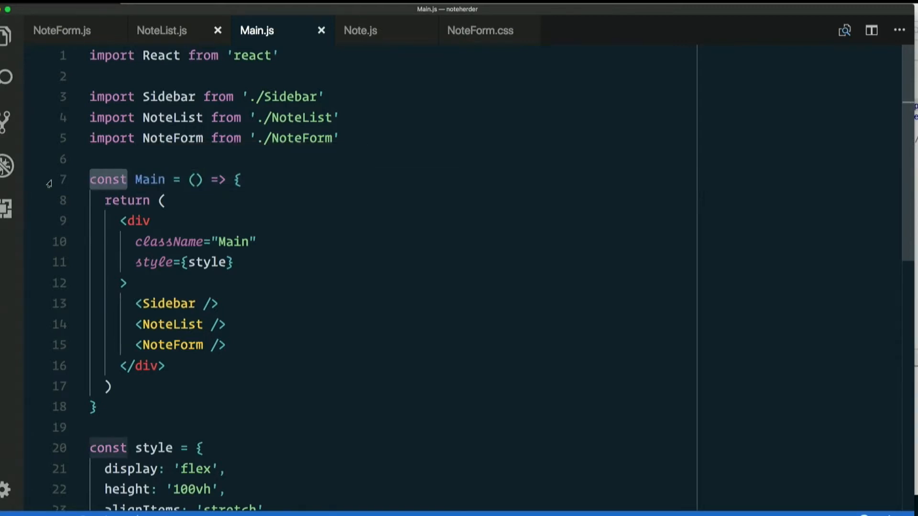
pyautogui.write('class Main {')
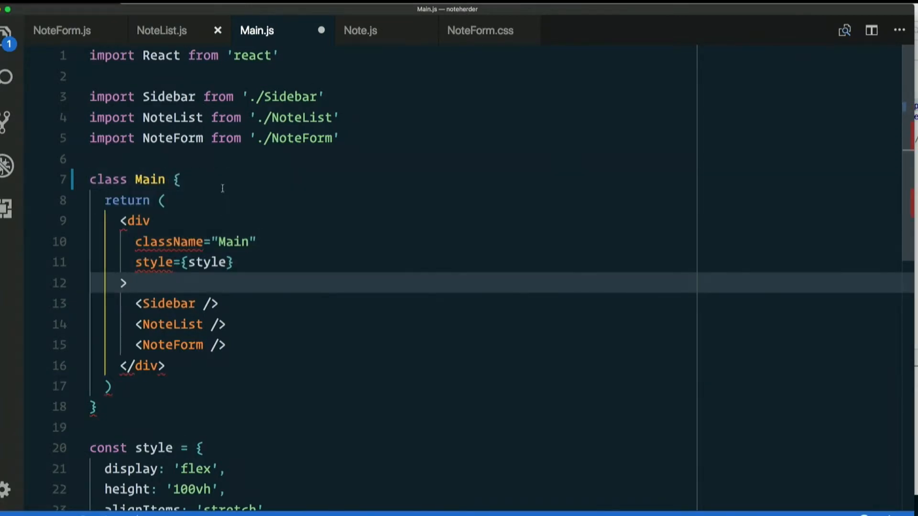
pyautogui.write('render() {')
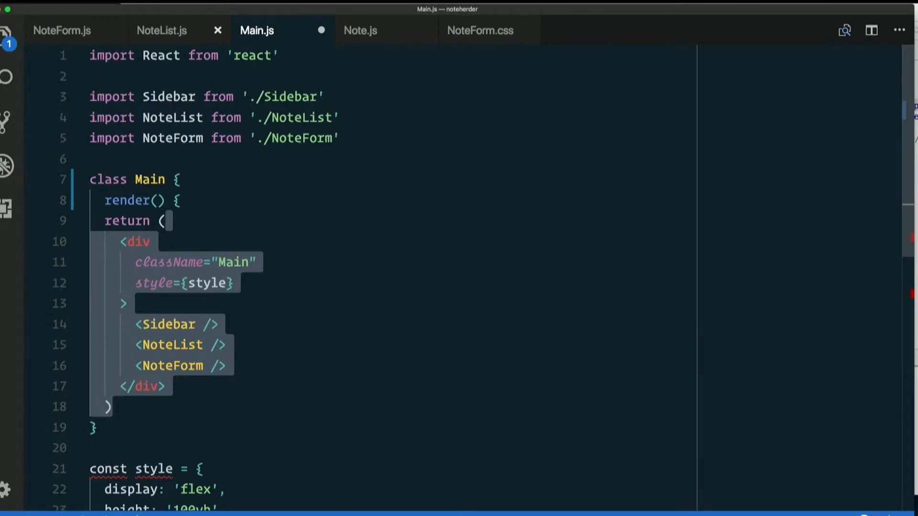
pyautogui.press('enter')
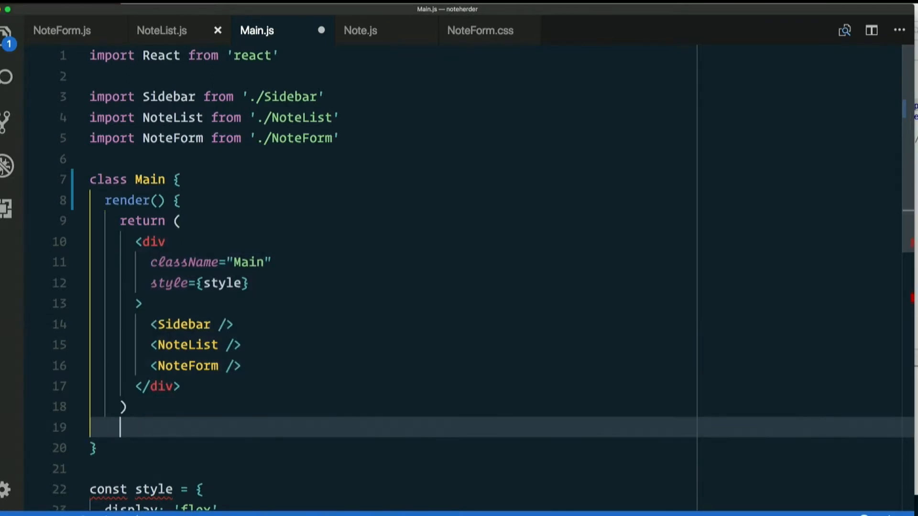
pyautogui.write('}')
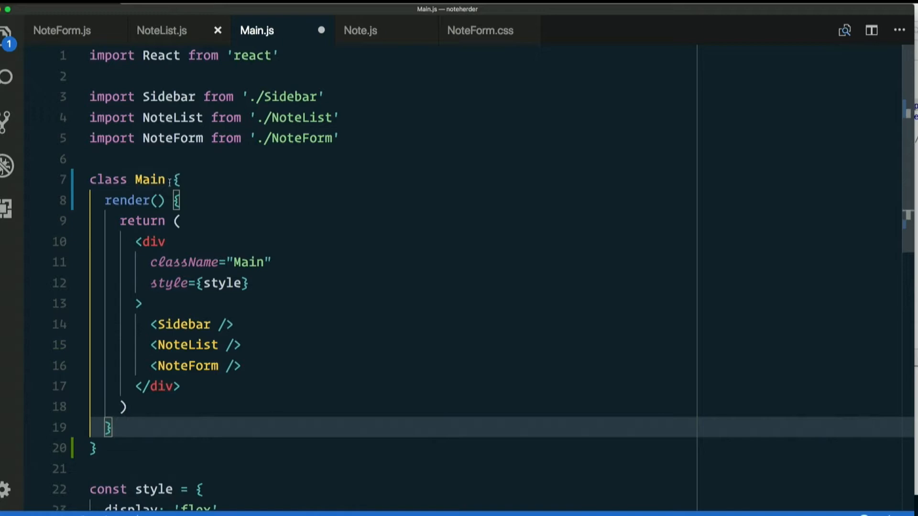
pyautogui.write('extends React.Component')
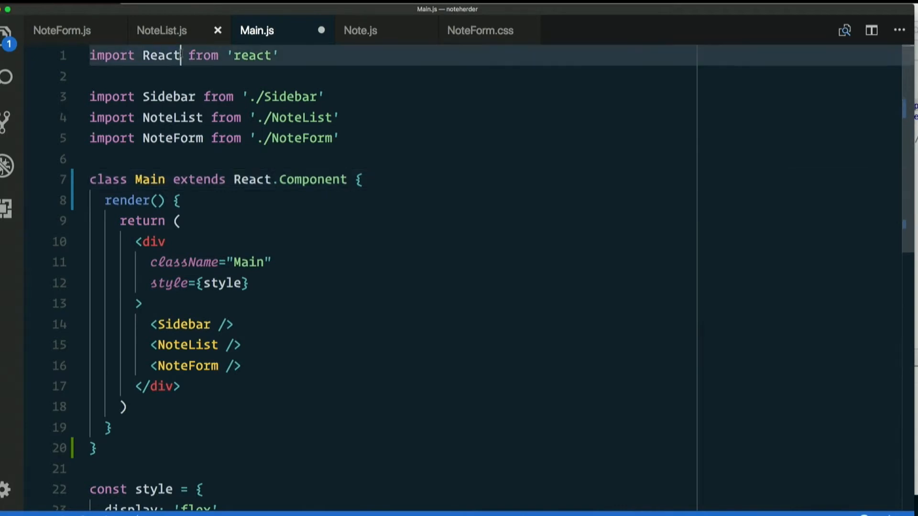
pyautogui.write(', { Component}')
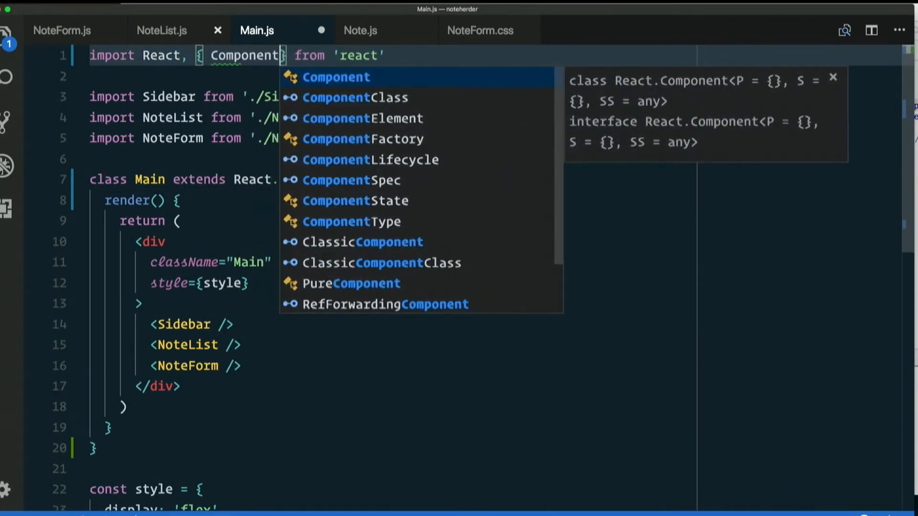
pyautogui.press('Escape')
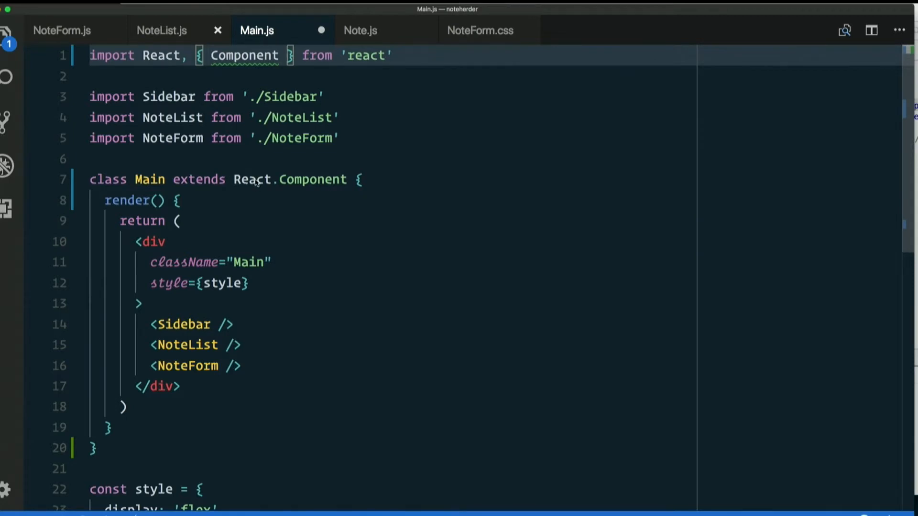
pyautogui.doubleClick(253, 179)
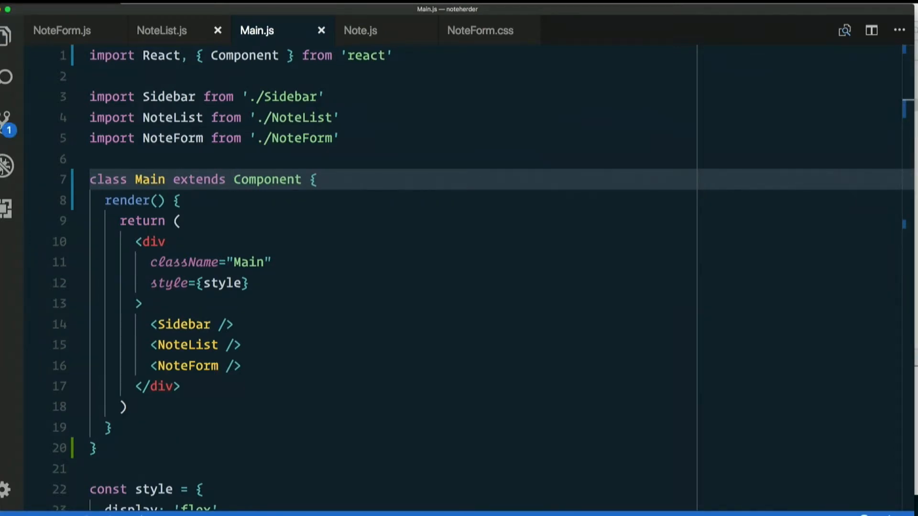
# Add a constructor to the Main class that calls super().
pyautogui.click(315, 180)
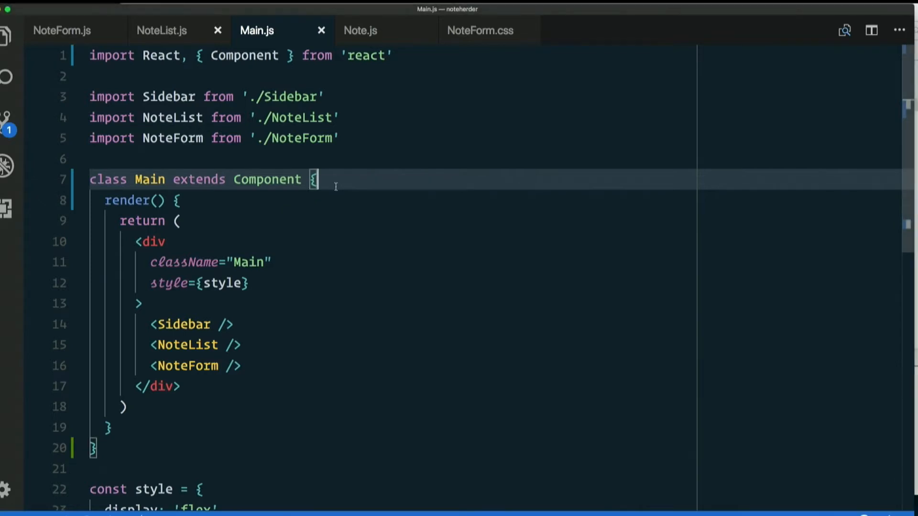
pyautogui.write('state= {}')
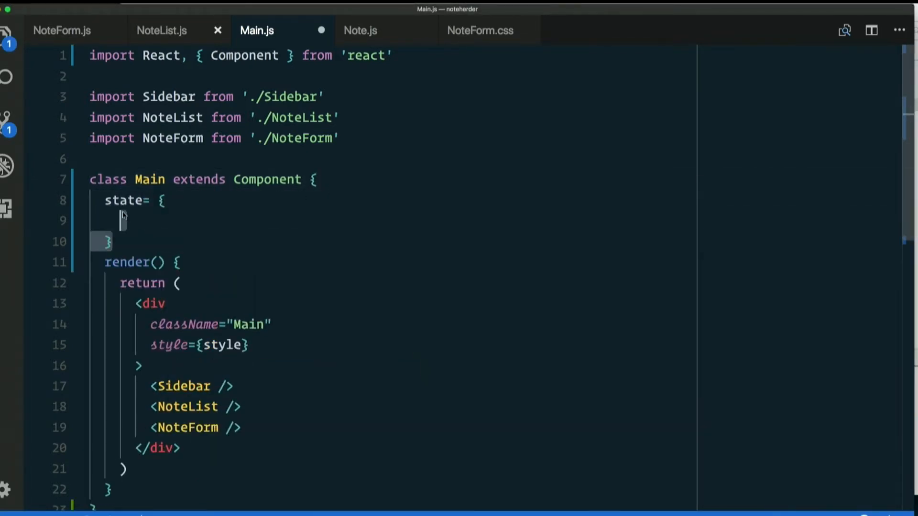
pyautogui.write('s')
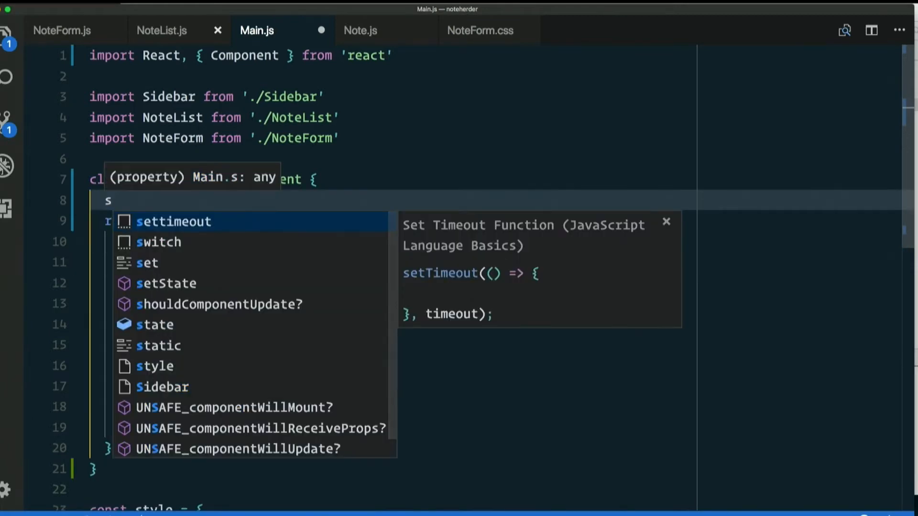
pyautogui.write('constructor() {')
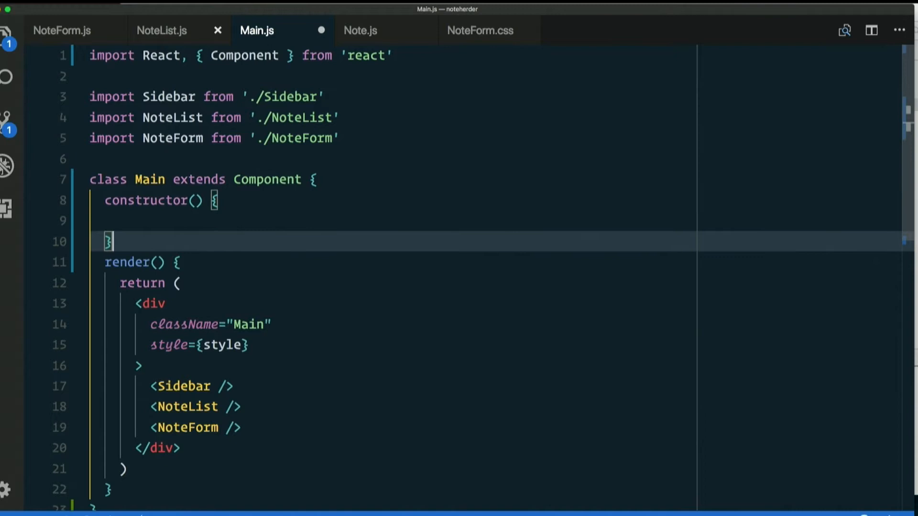
pyautogui.write('s')
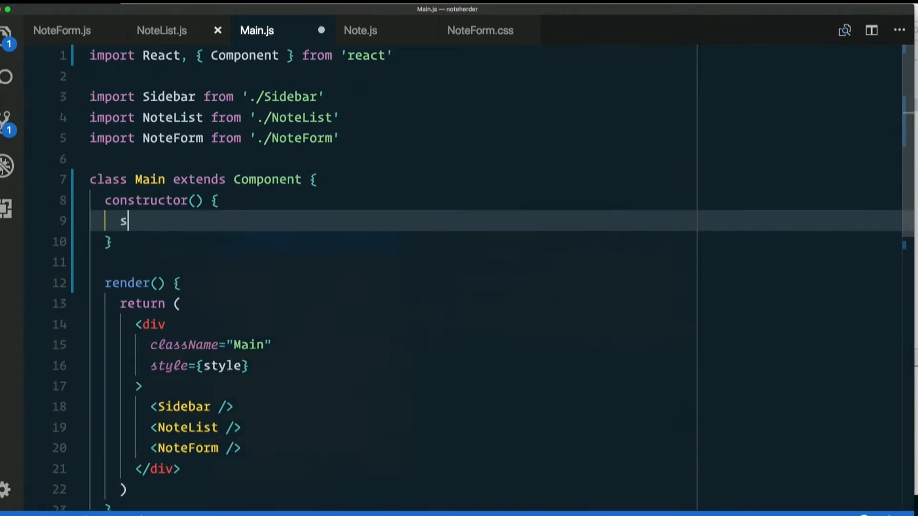
pyautogui.write('uper()')
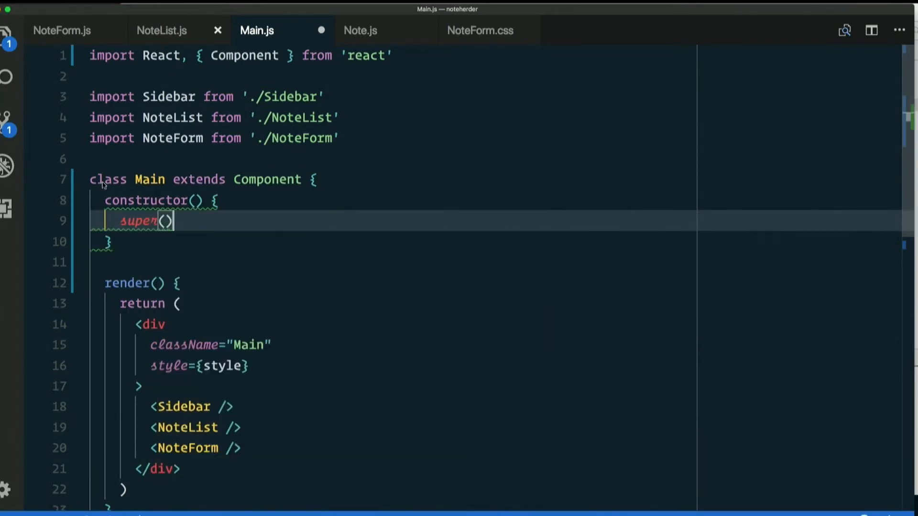
# Set this.state to { notes: [ ] } in the constructor and go to NoteList.js.
pyautogui.doubleClick(267, 180)
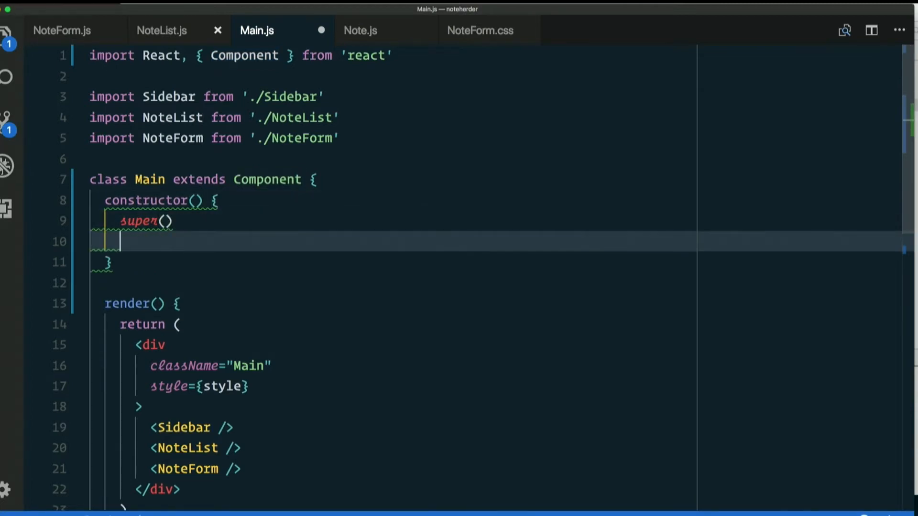
pyautogui.write('this')
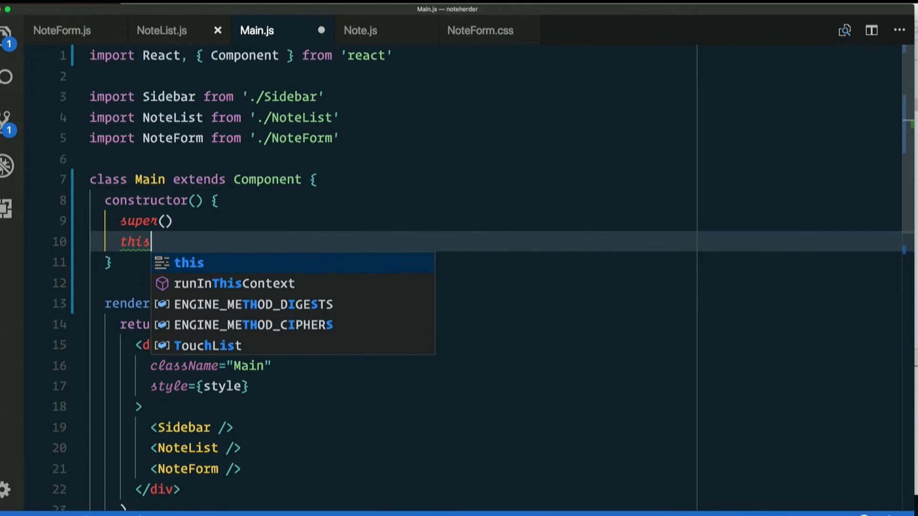
pyautogui.write('.state')
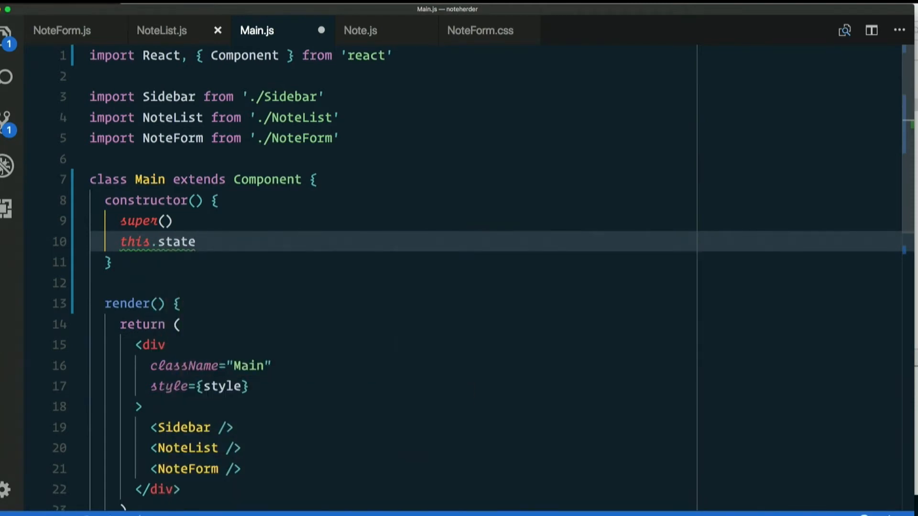
pyautogui.write('= {')
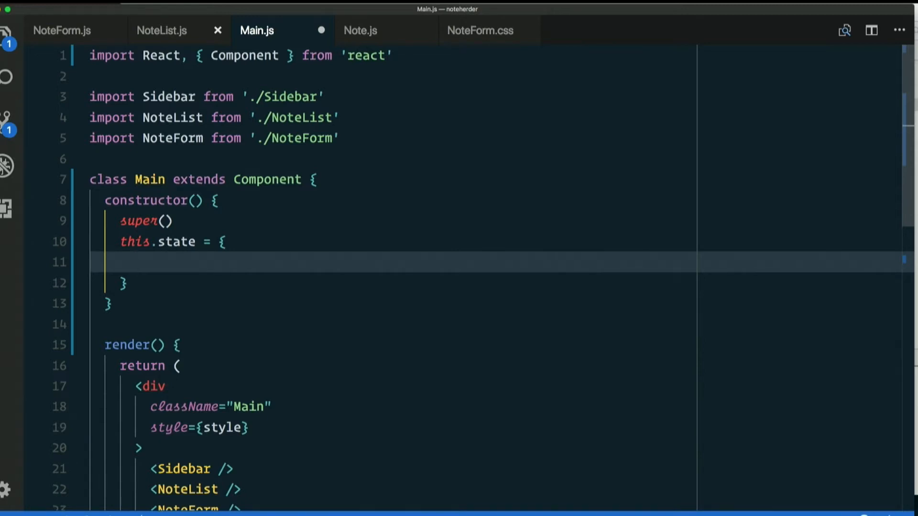
pyautogui.write('notes')
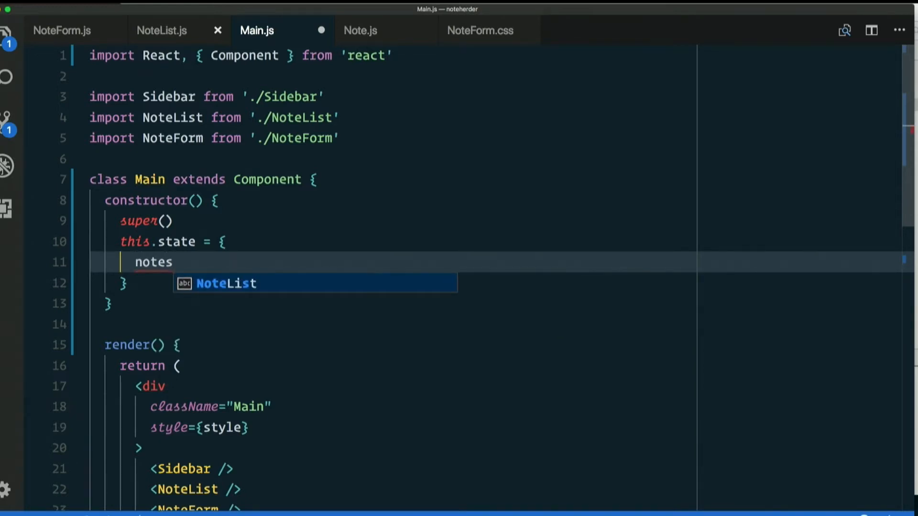
pyautogui.write(': [')
pyautogui.write('],')
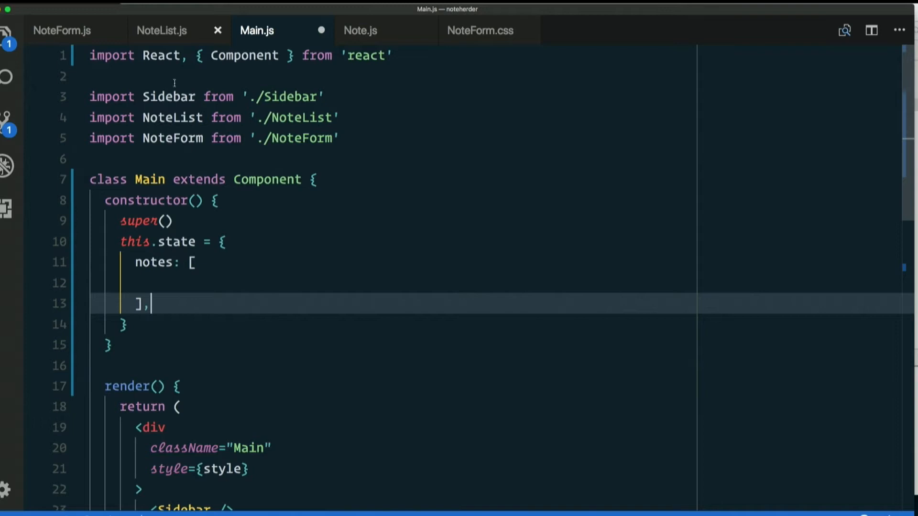
pyautogui.click(162, 29)
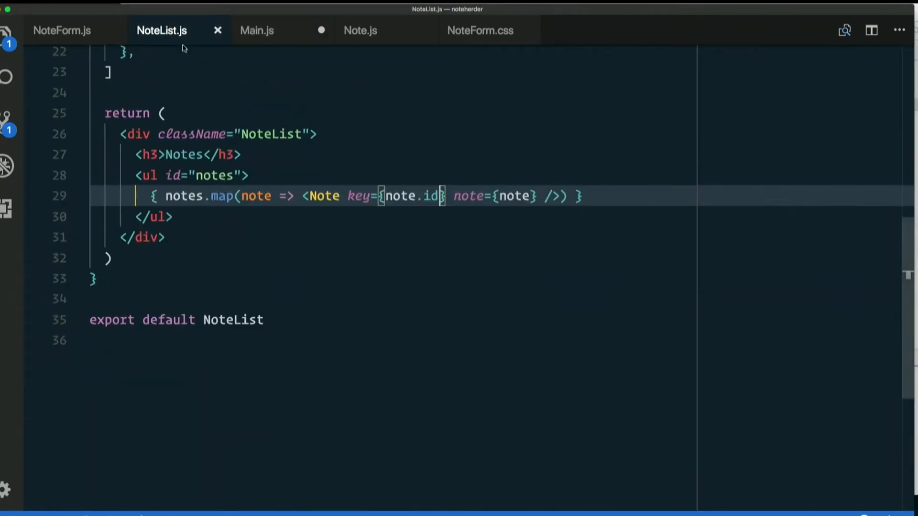
# Cut the sample notes from NoteList.js into Main's notes array, removing the third note.
pyautogui.scroll(3)
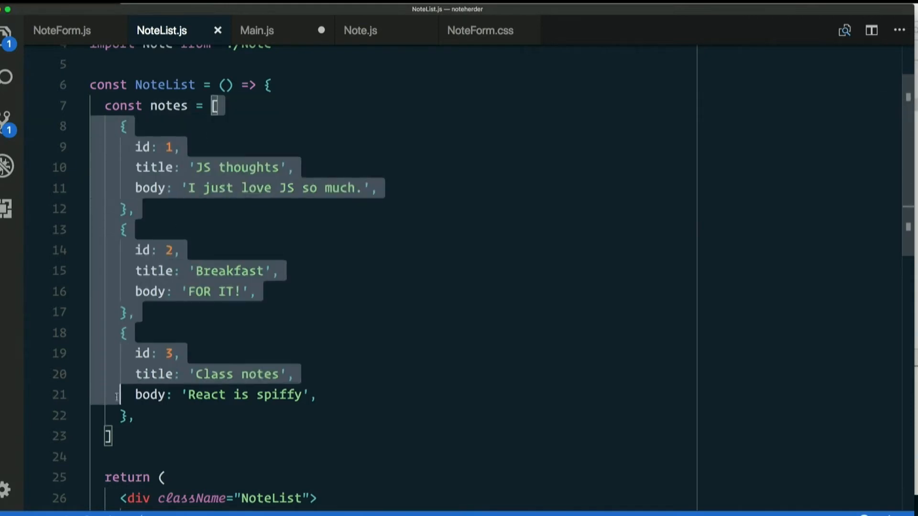
pyautogui.press('Delete')
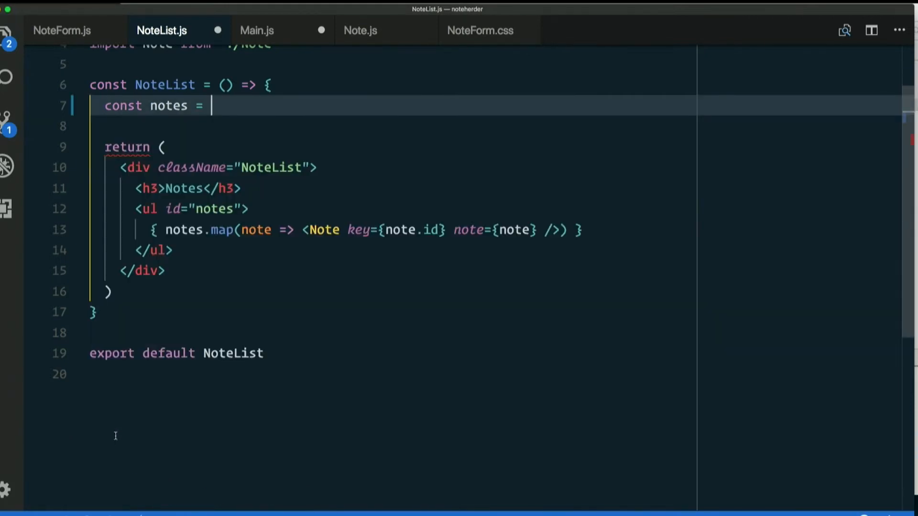
pyautogui.click(256, 30)
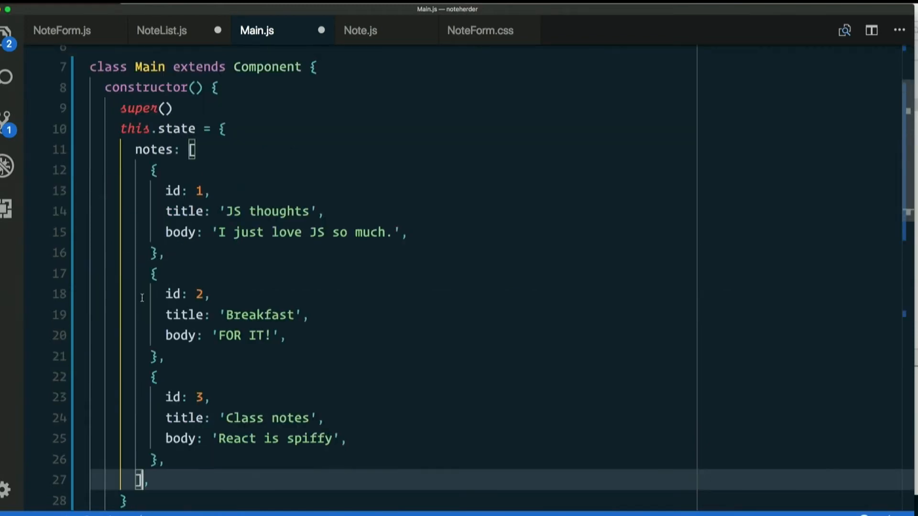
pyautogui.scroll(-3)
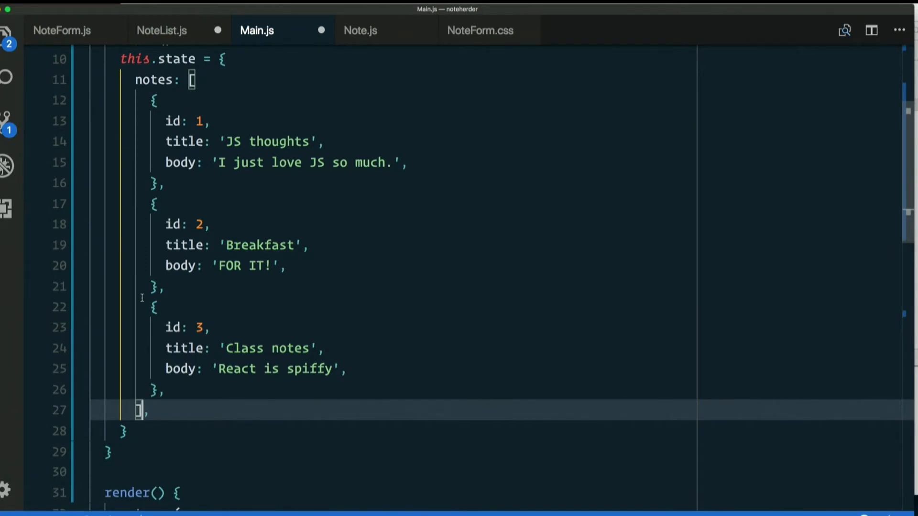
pyautogui.moveTo(144, 271)
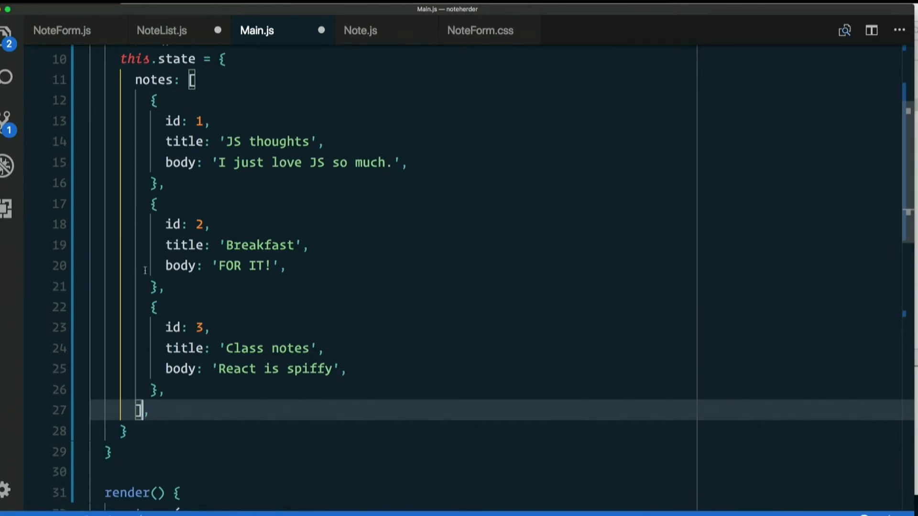
pyautogui.click(154, 307)
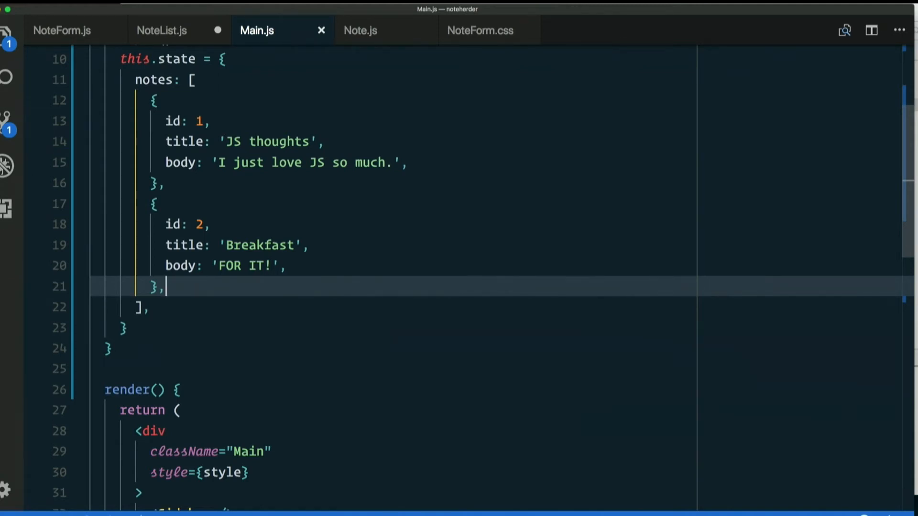
# Add notes={this.state.notes} to the NoteList element, then go to NoteList.js.
pyautogui.scroll(-3)
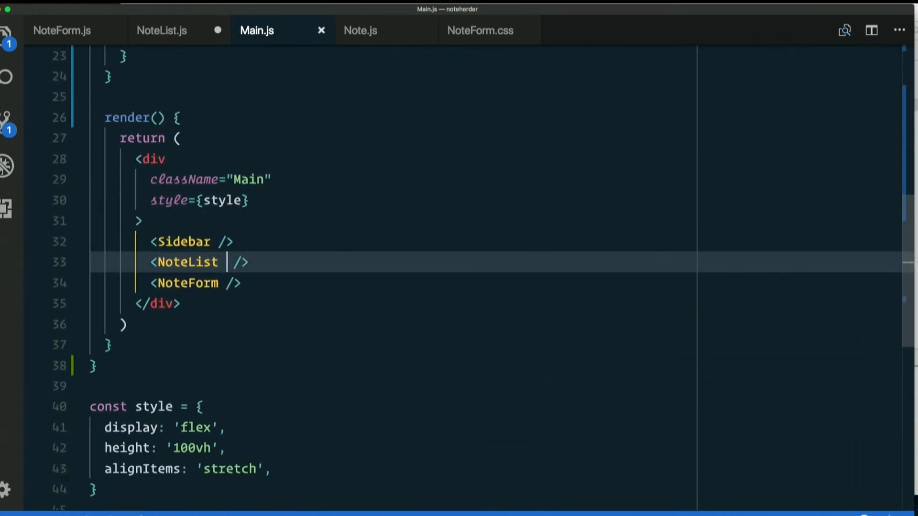
pyautogui.write('notes=')
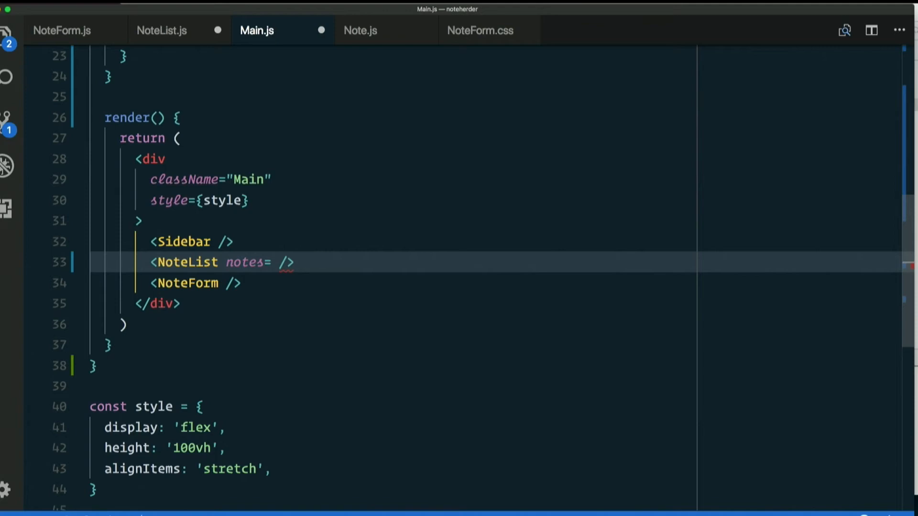
pyautogui.write('{}')
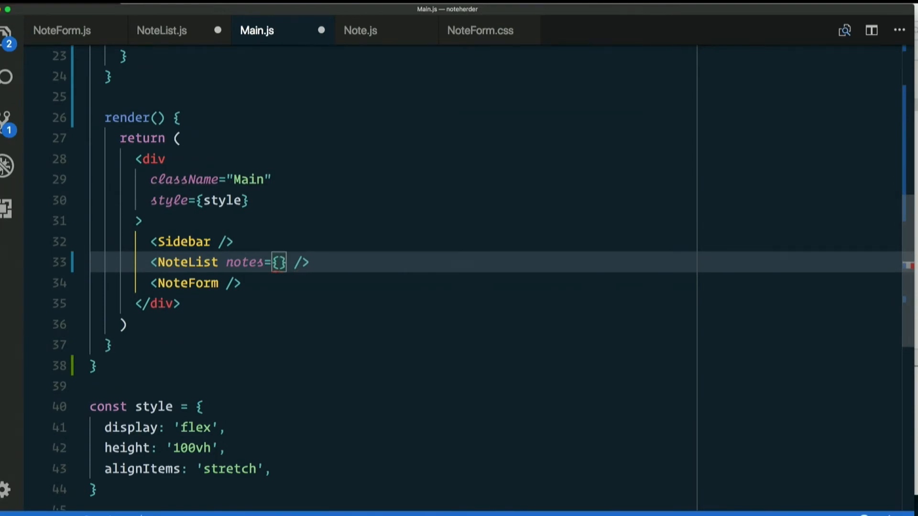
pyautogui.write('this.state.notes')
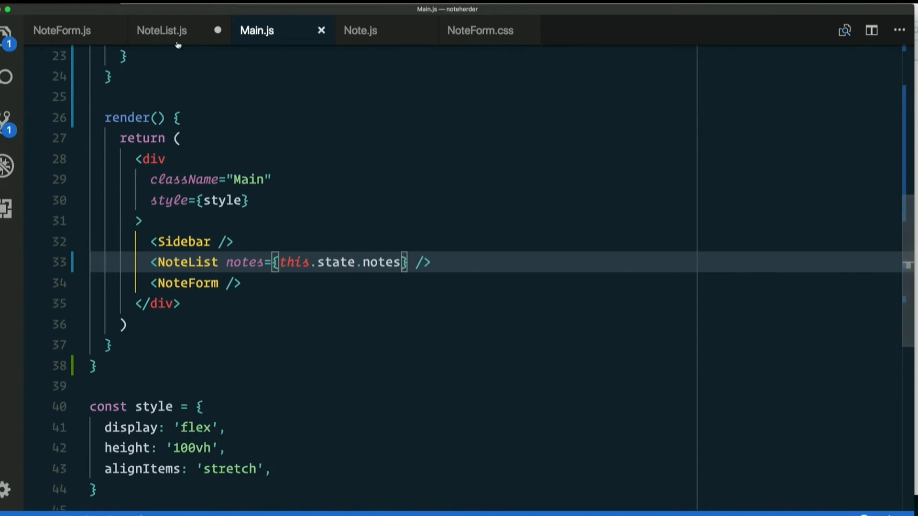
pyautogui.click(162, 30)
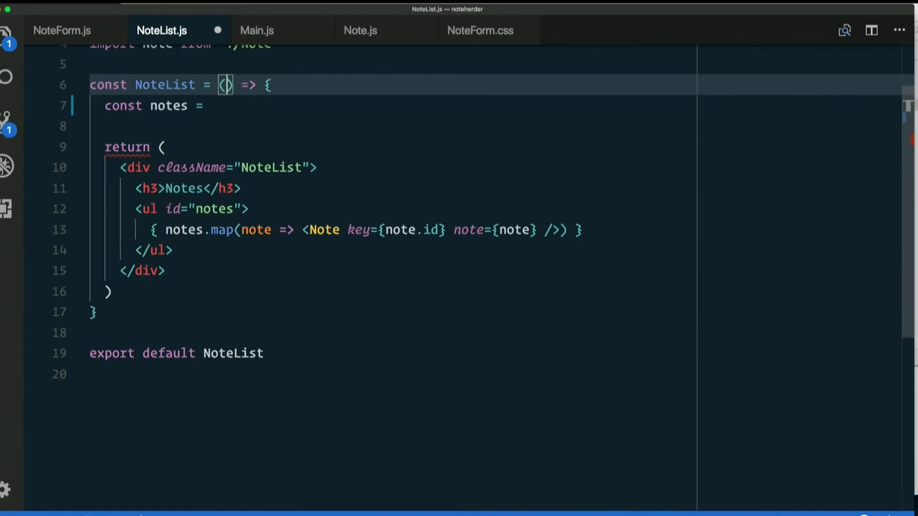
# Give NoteList a props parameter and set notes to props.notes, then return to Main.js.
pyautogui.write('props')
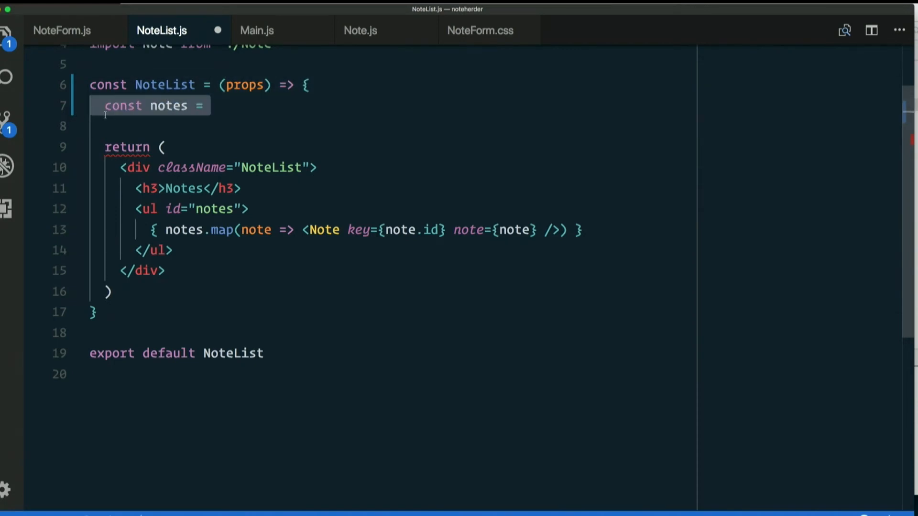
pyautogui.click(226, 105)
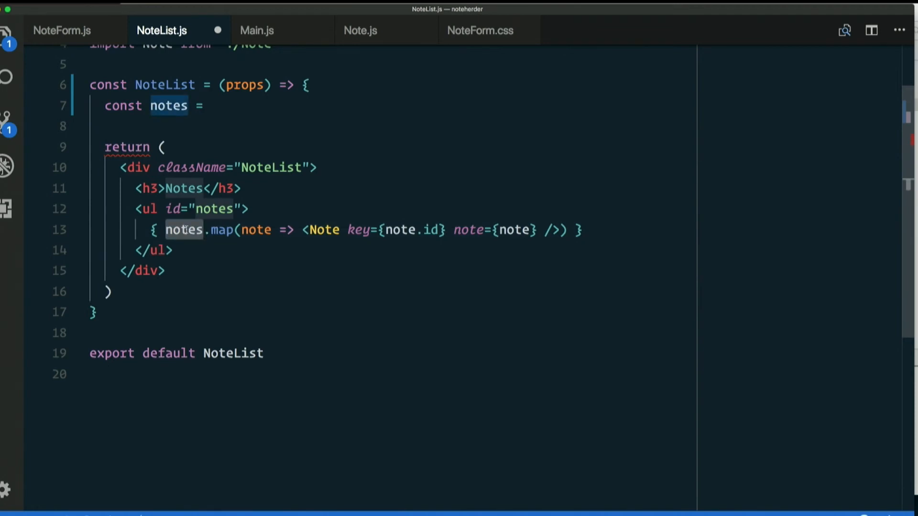
pyautogui.click(219, 105)
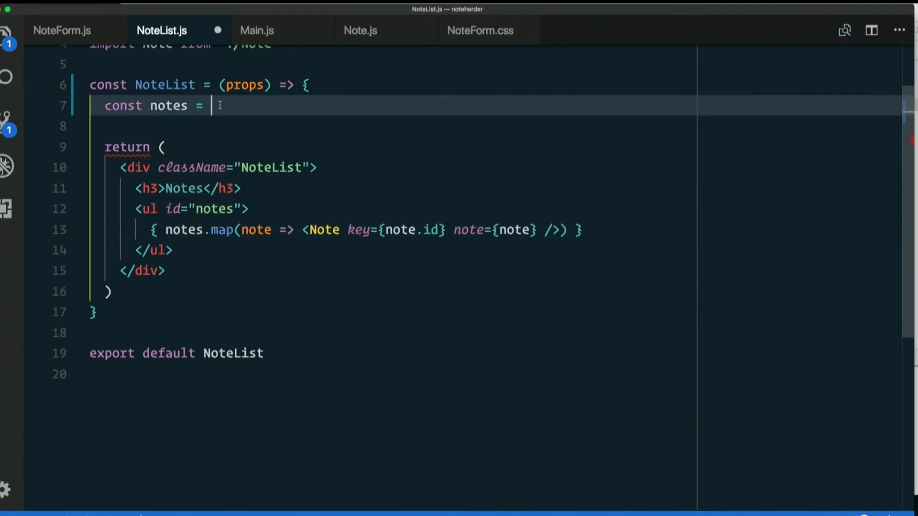
pyautogui.write('props.note')
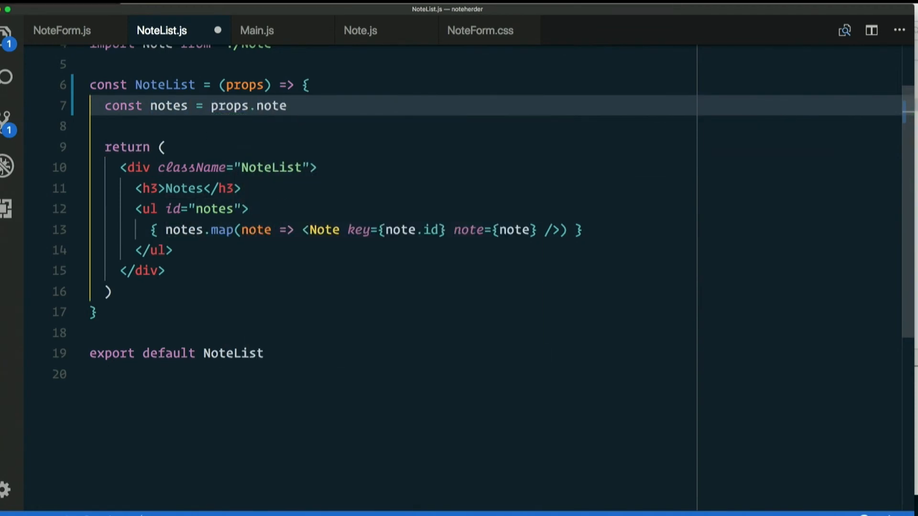
pyautogui.write('s')
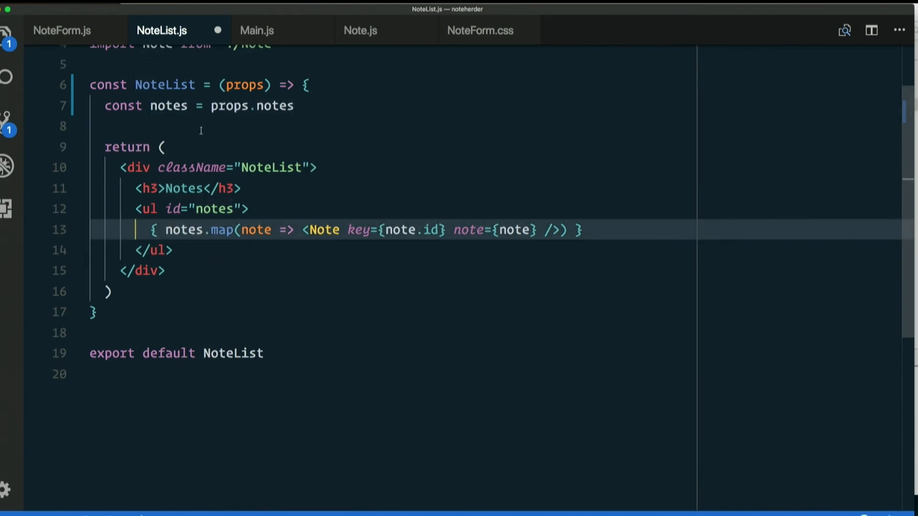
pyautogui.click(302, 105)
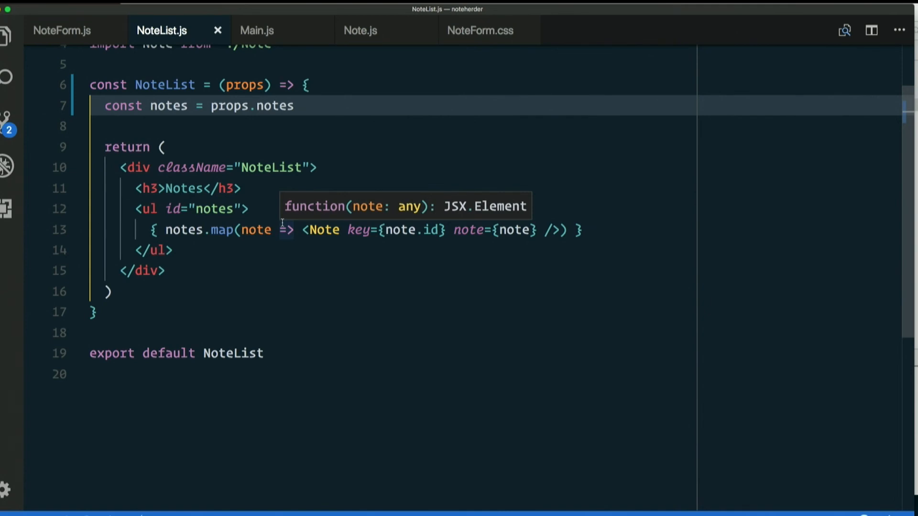
pyautogui.click(256, 30)
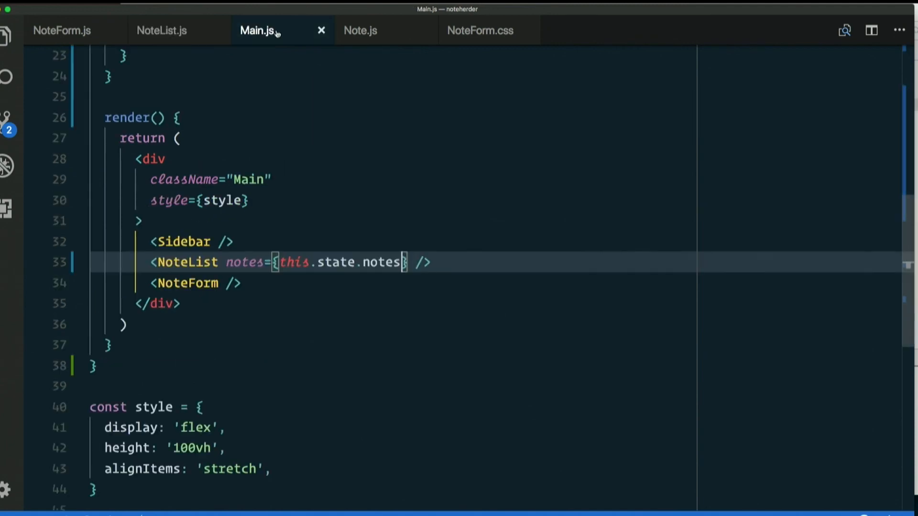
# Review the NoteForm line and type the commit message 'Store notes in Main'.
pyautogui.click(240, 283)
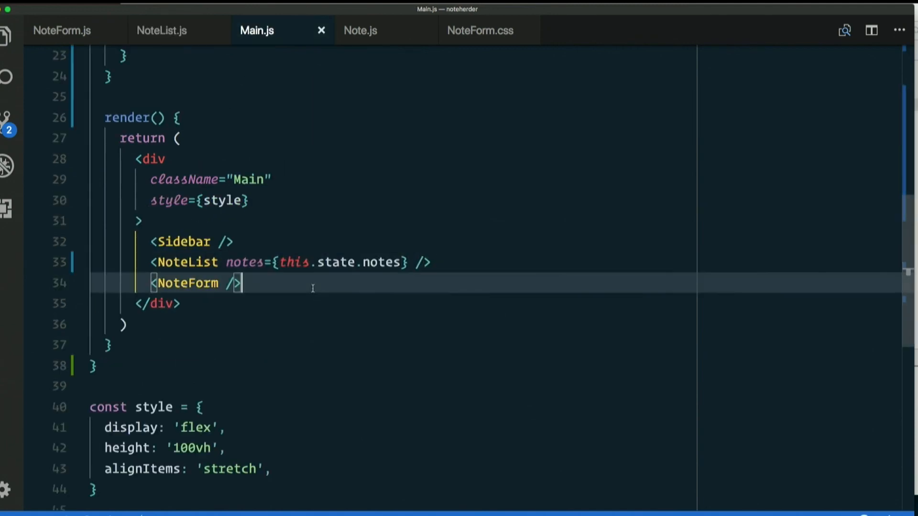
pyautogui.doubleClick(187, 283)
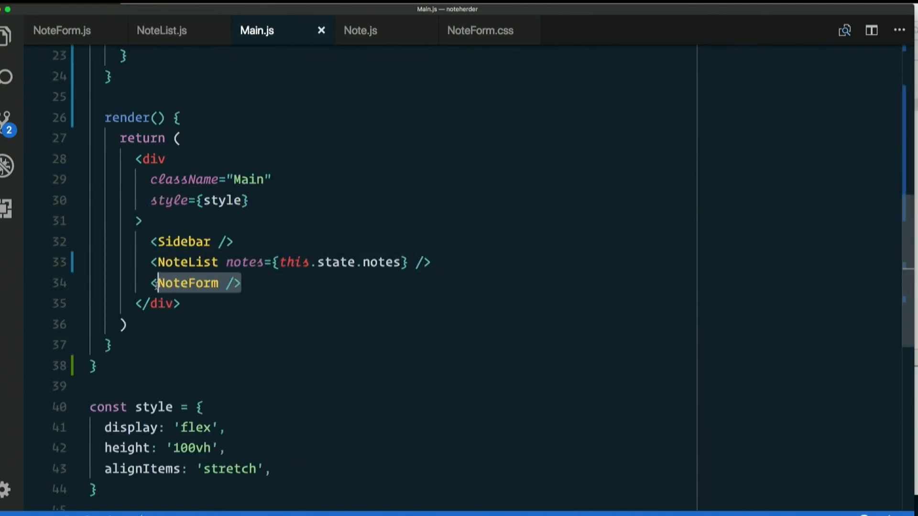
pyautogui.click(188, 282)
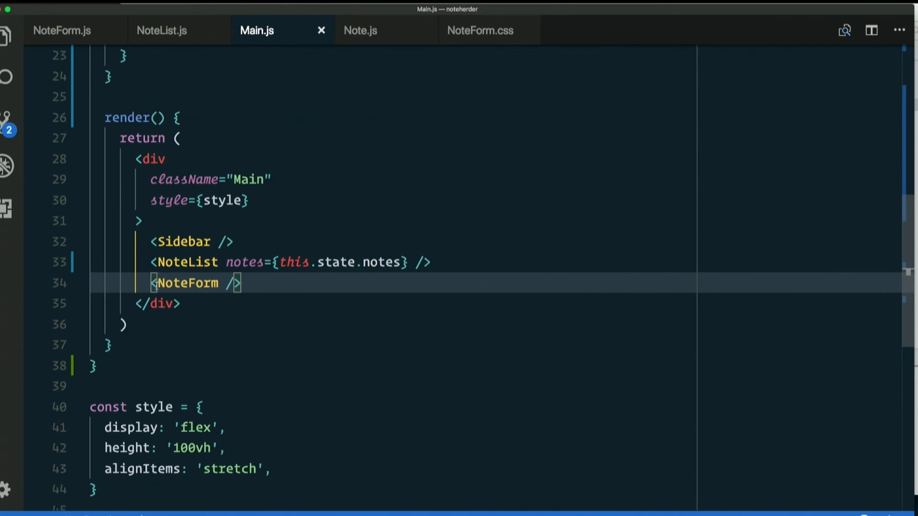
pyautogui.scroll(3)
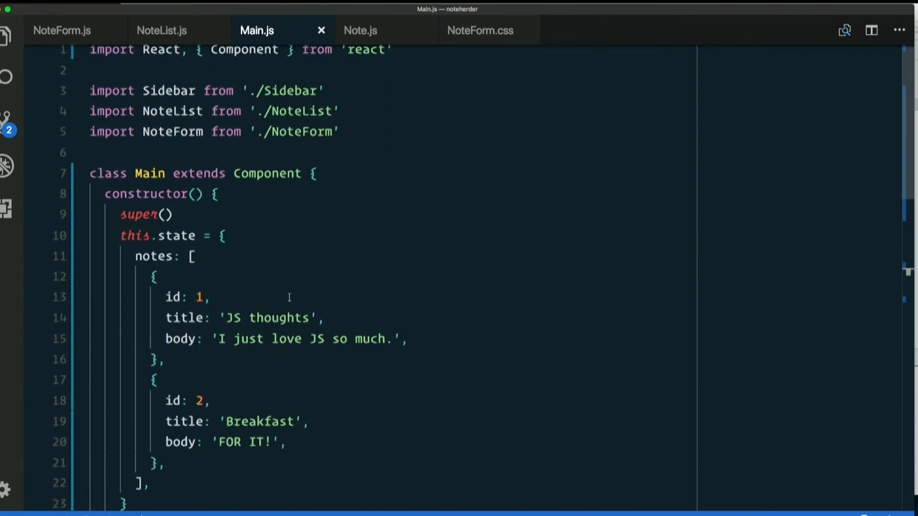
pyautogui.scroll(-3)
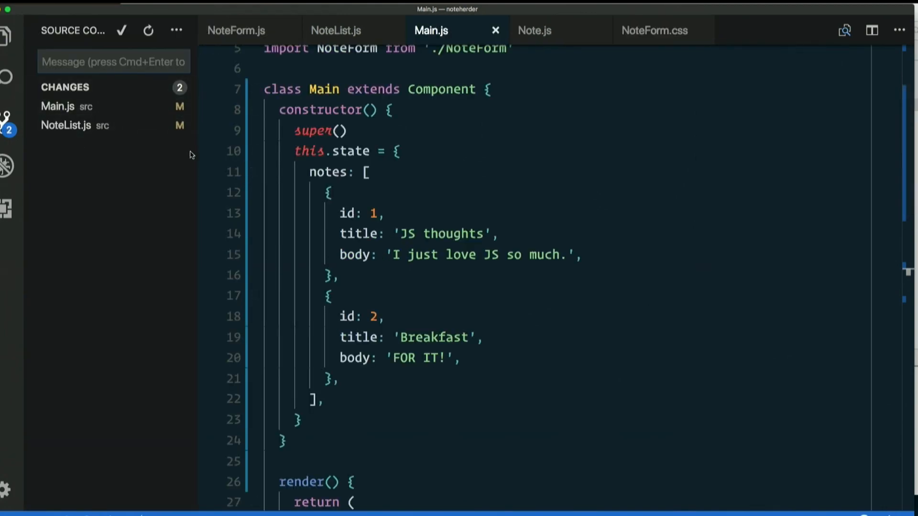
pyautogui.write('Store n')
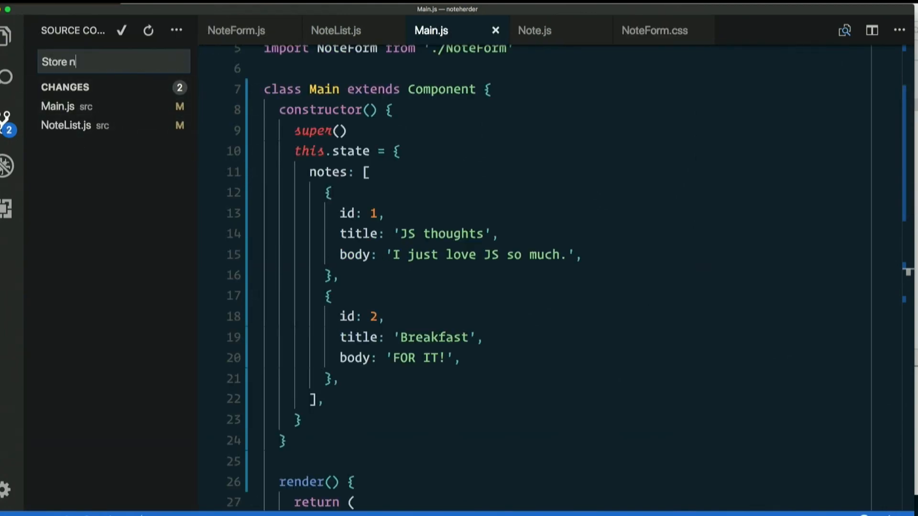
pyautogui.write('otes in Main')
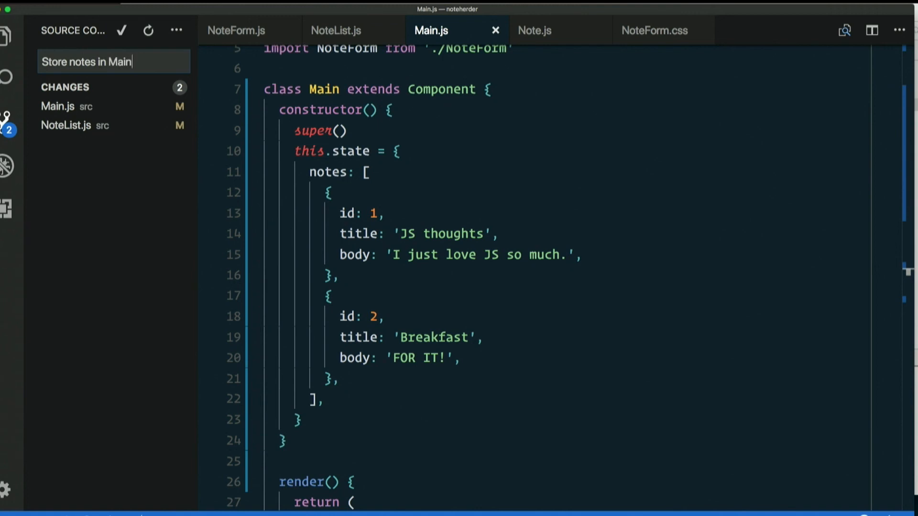